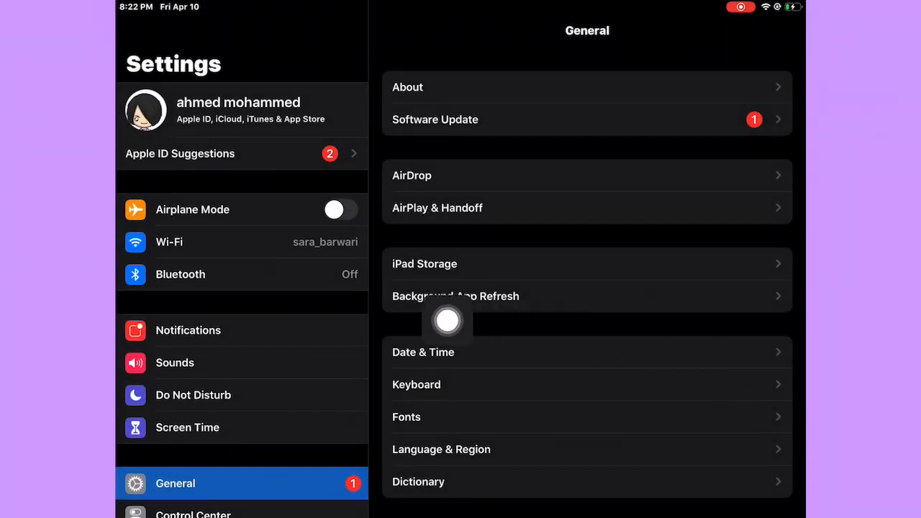
Go to the Display & Brightness settings from the Settings sidebar
scroll(down, 3)
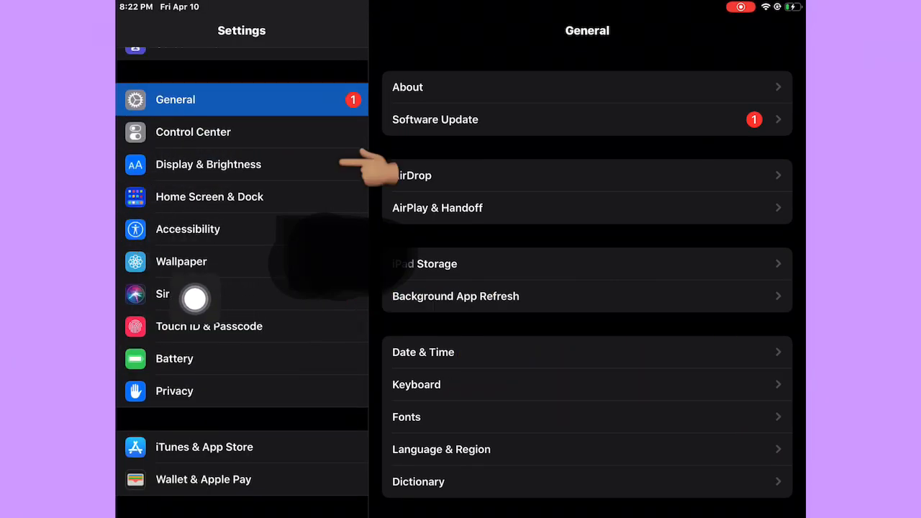
click(207, 165)
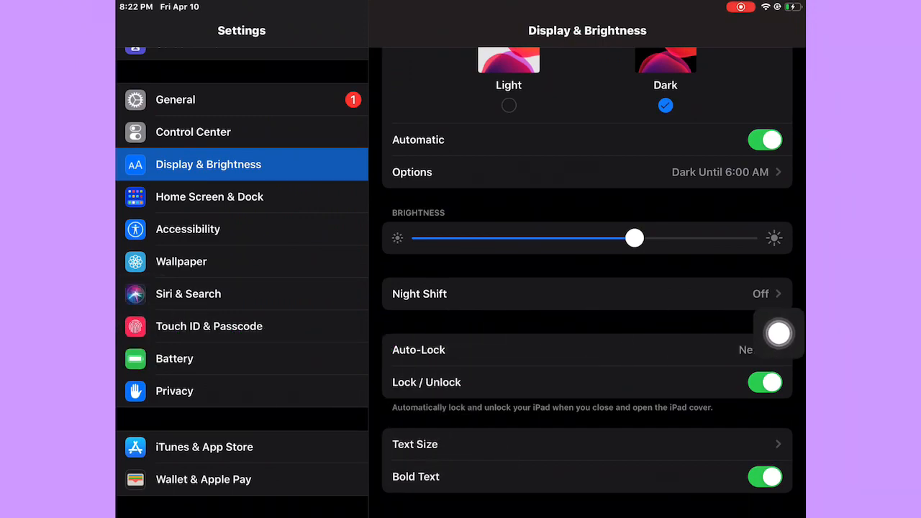
Raise the Text Size slider two notches above the smallest setting
click(415, 444)
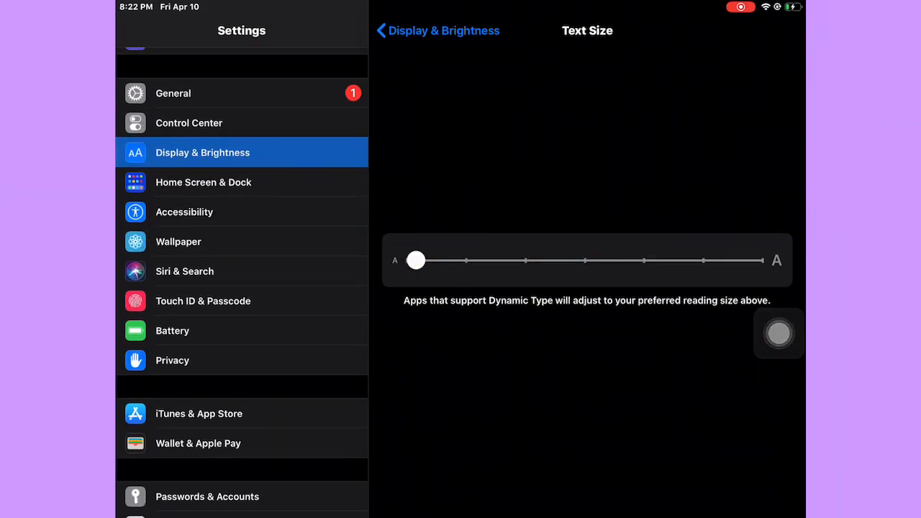
drag(414, 261, 525, 261)
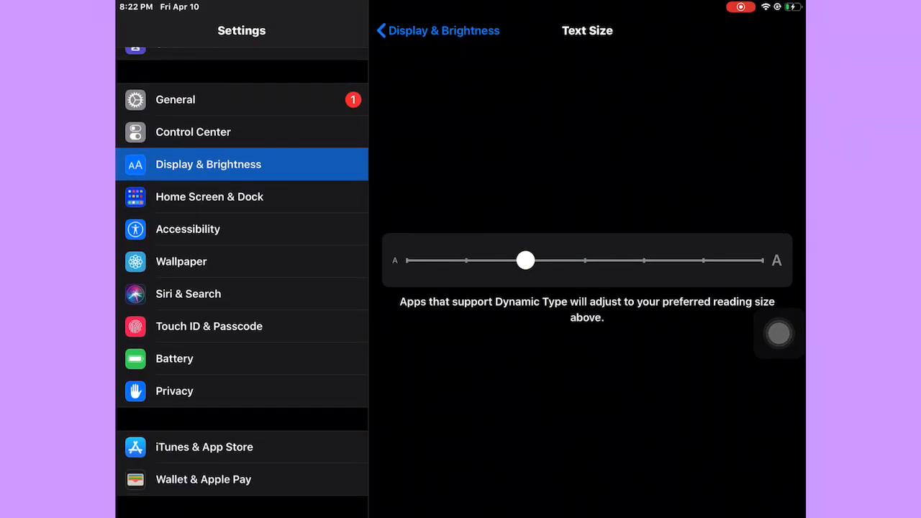